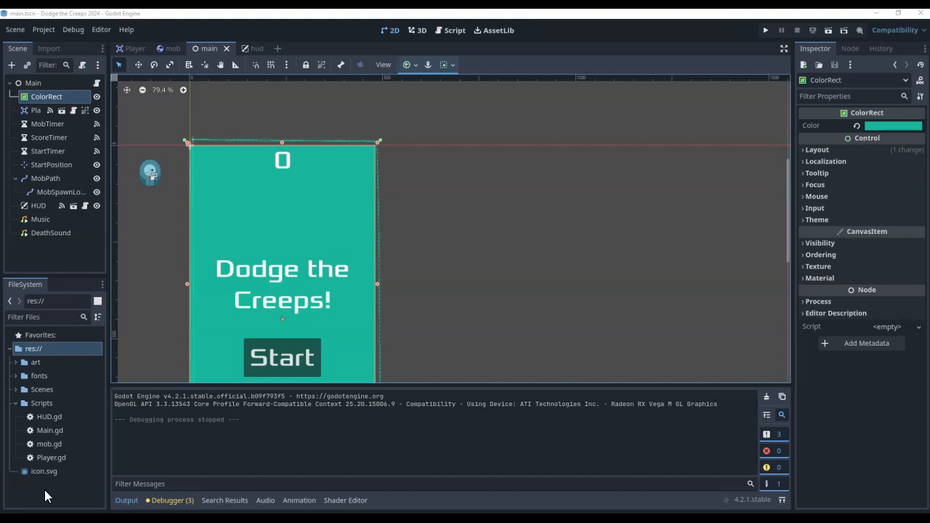
mouse_move(51, 458)
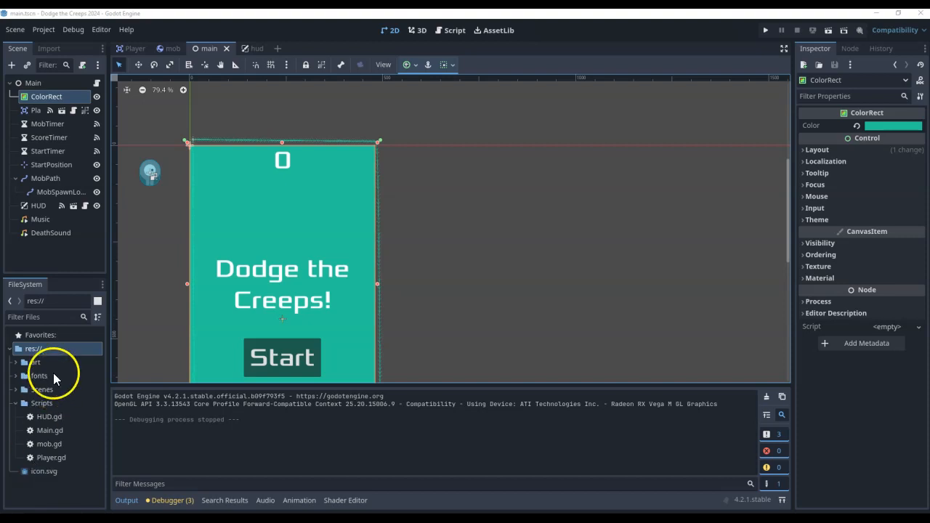
Open the res:// root folder in File Explorer via its Open in File Manager option.
click(32, 349)
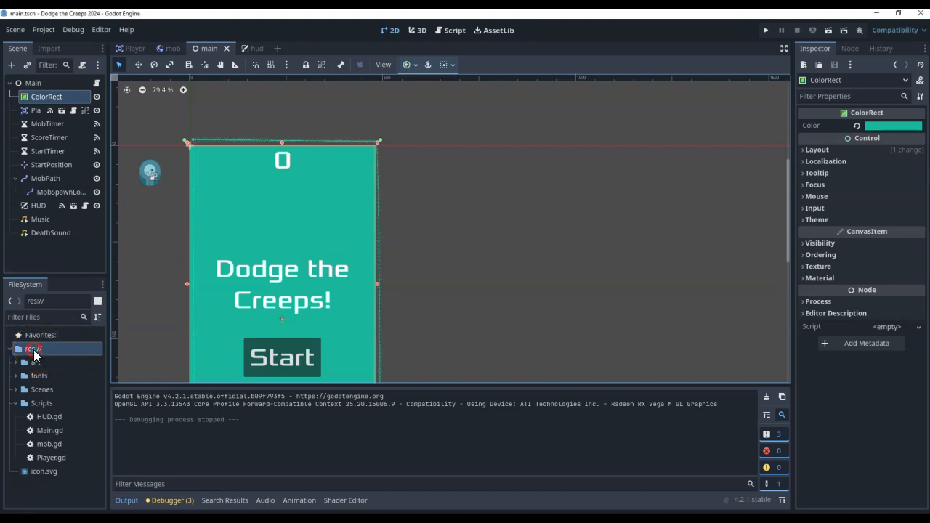
right_click(34, 349)
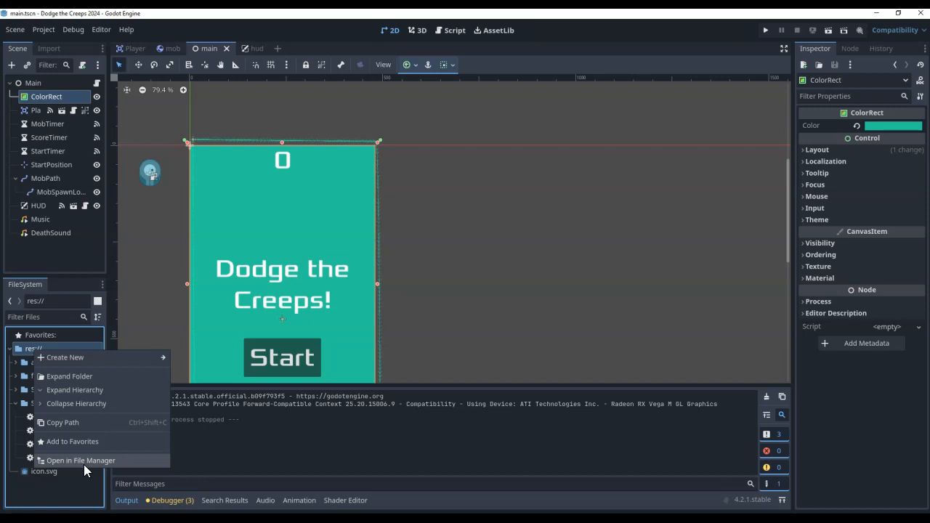
click(80, 460)
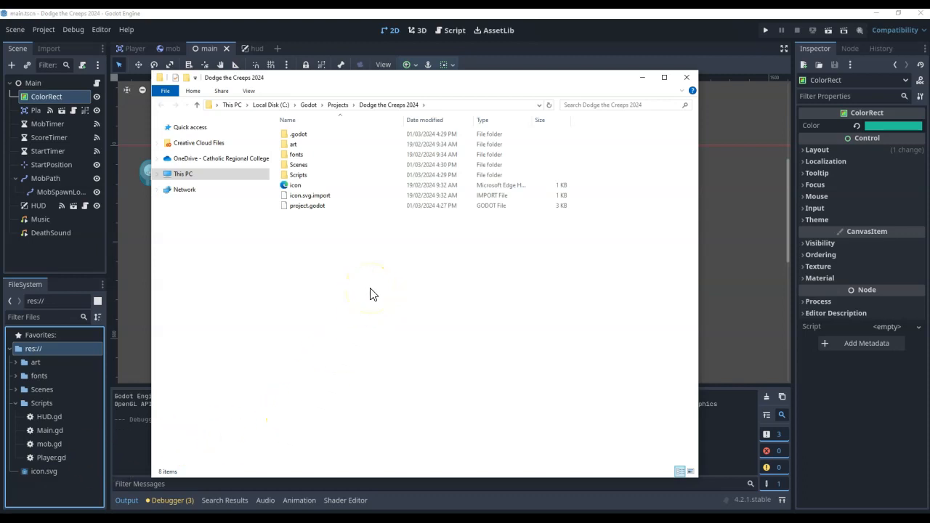
mouse_move(356, 269)
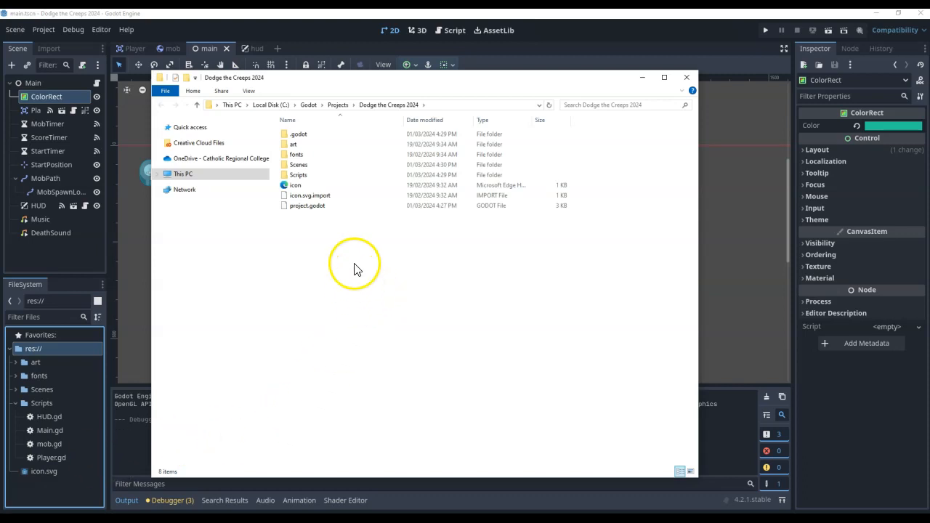
click(307, 205)
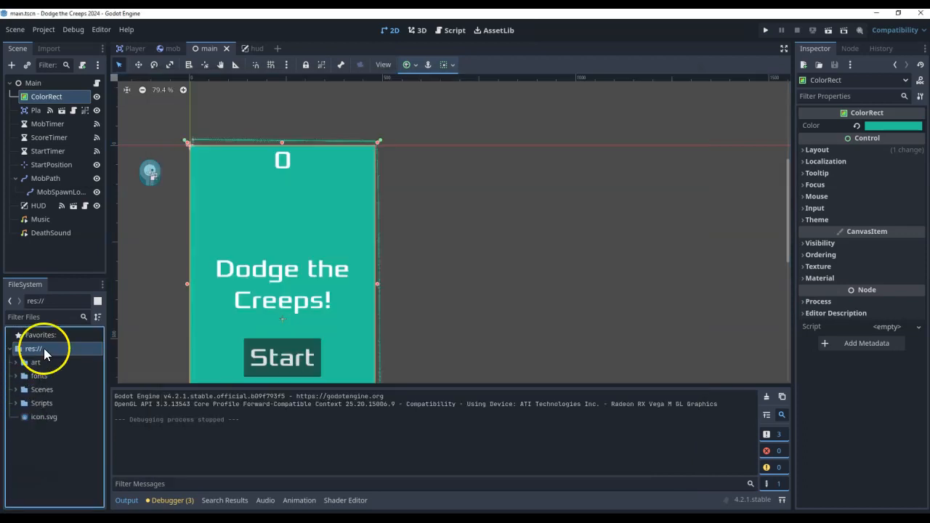
right_click(33, 348)
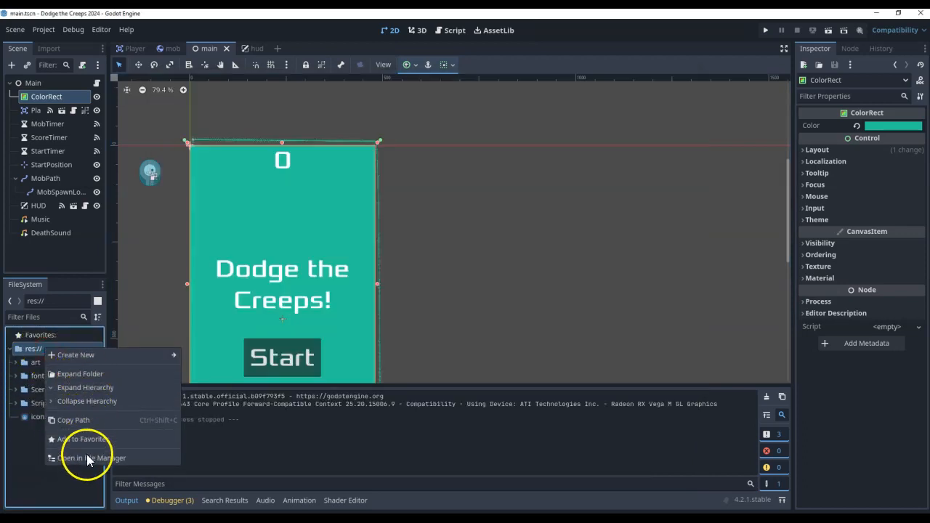
click(91, 458)
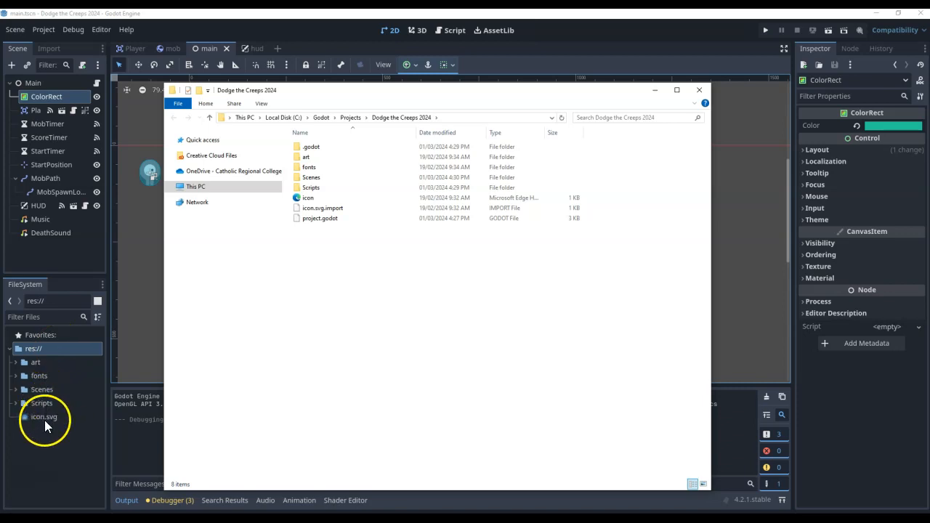
mouse_move(65, 417)
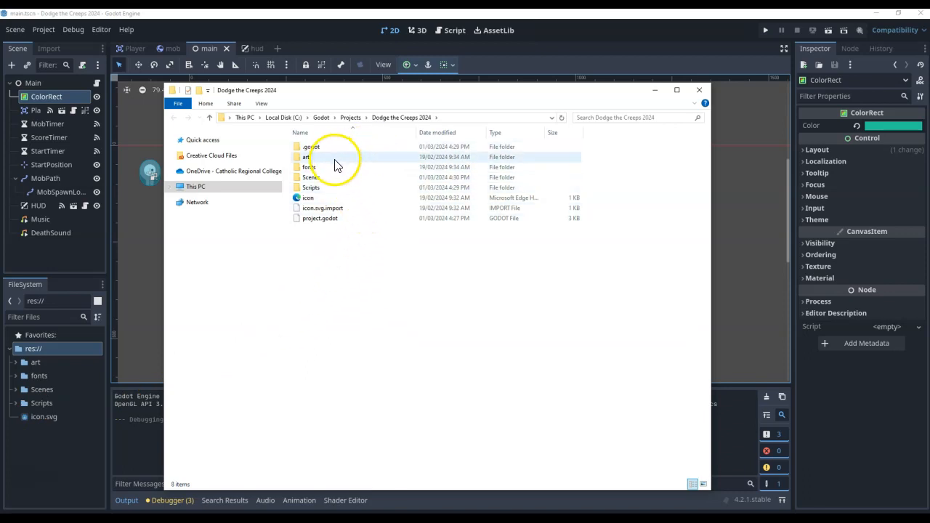
click(335, 197)
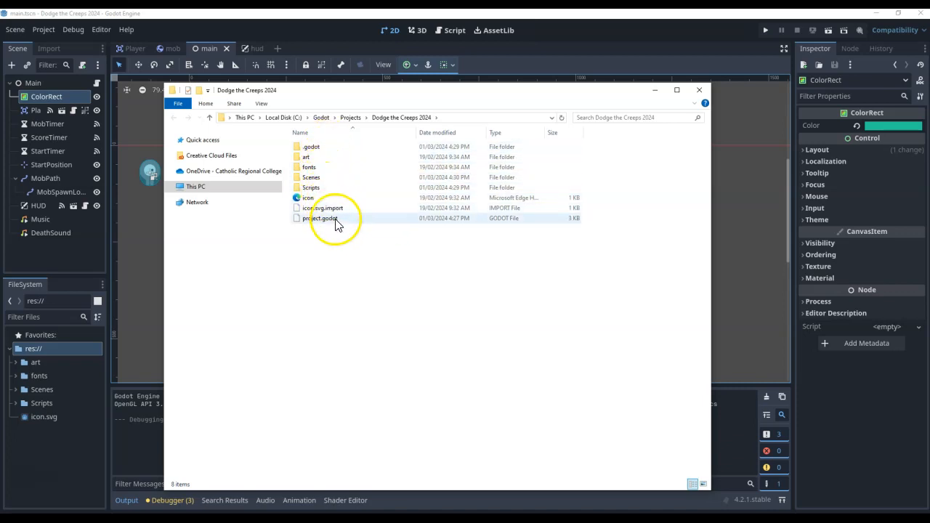
mouse_move(318, 218)
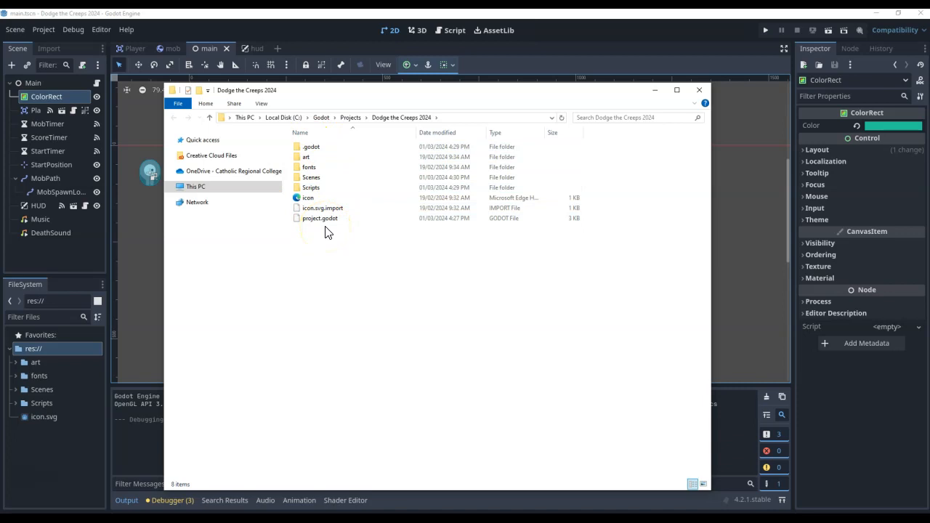
mouse_move(318, 218)
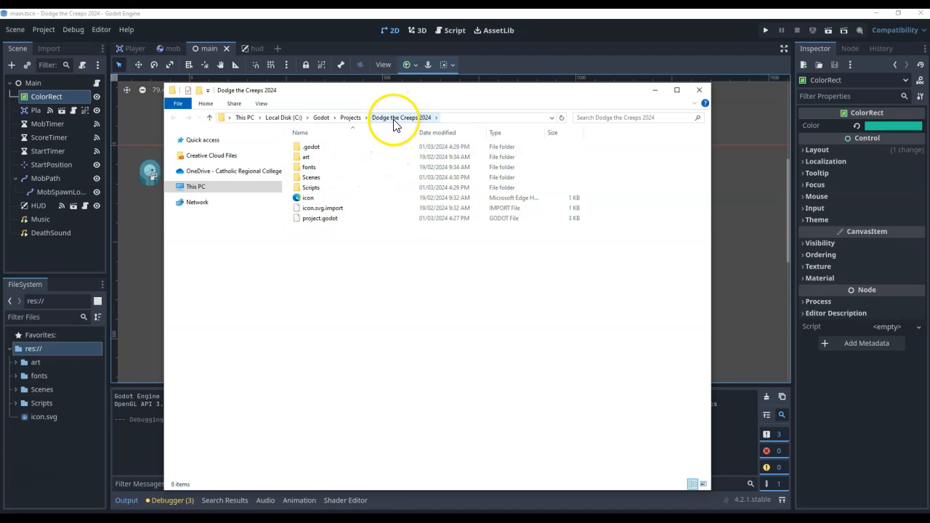
mouse_move(211, 118)
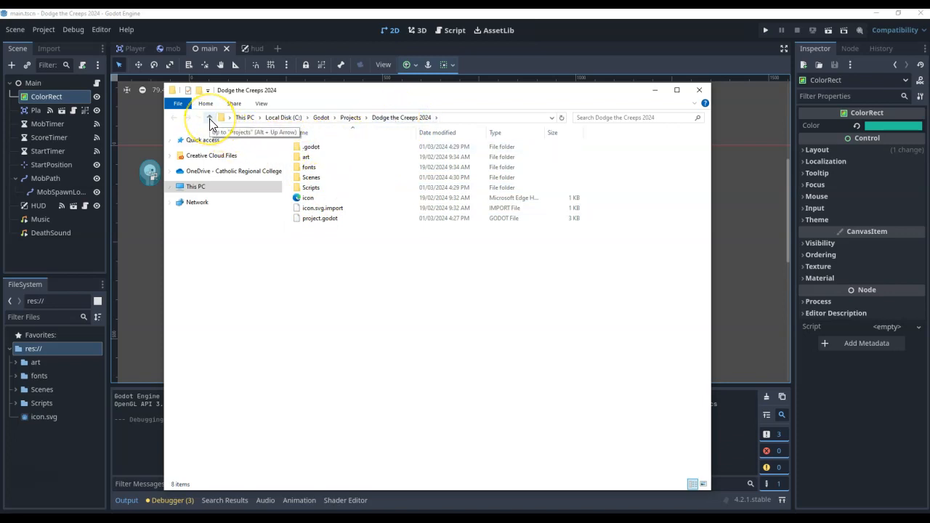
Navigate up to Projects, peek into Dodge the Creeps 2024, and right-click that folder.
click(210, 118)
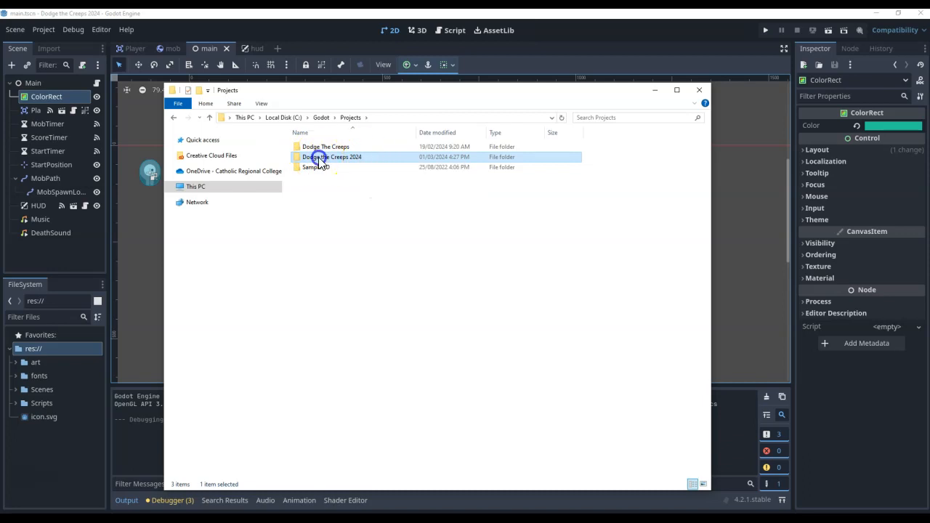
double_click(331, 157)
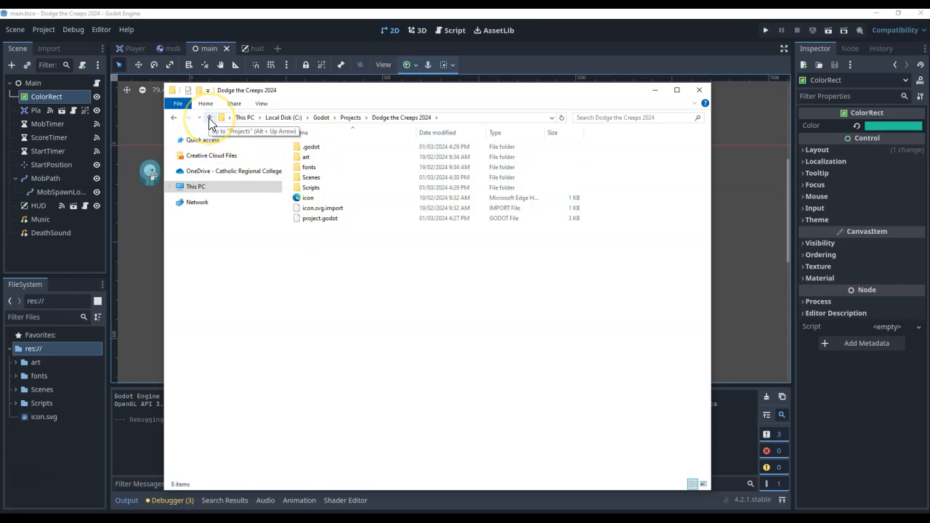
click(210, 117)
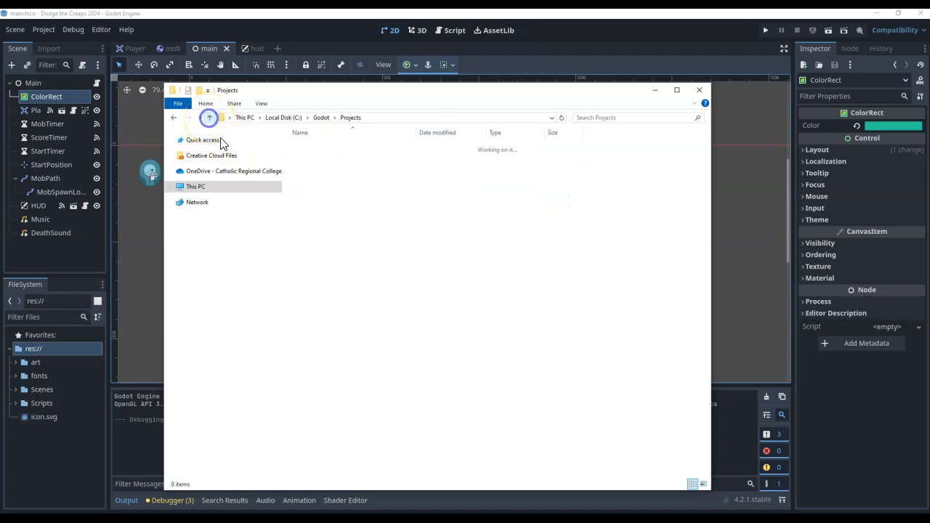
click(332, 157)
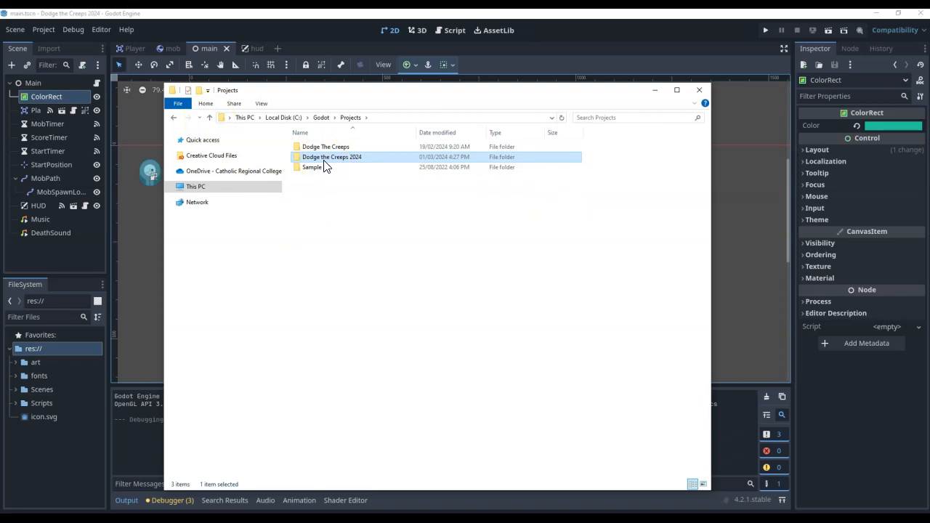
right_click(331, 157)
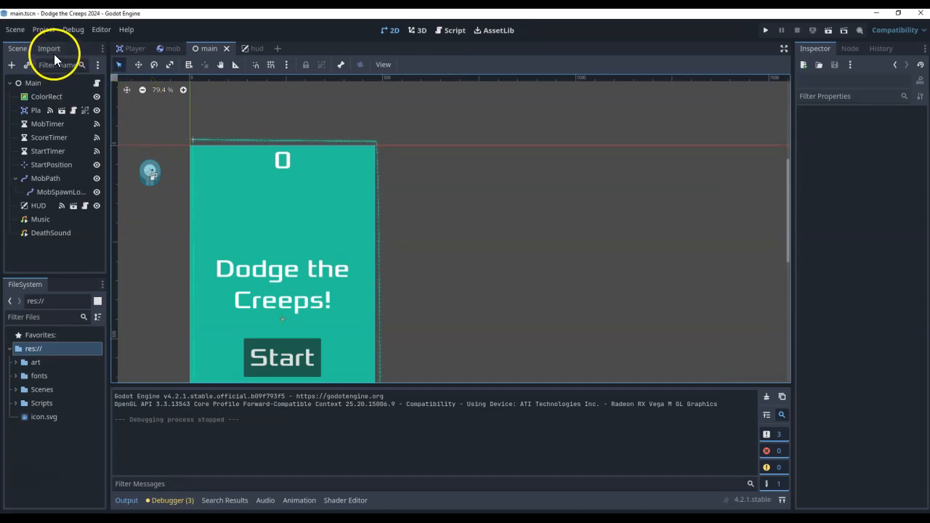
Quit the Dodge the Creeps 2024 editor to the Project List.
click(42, 29)
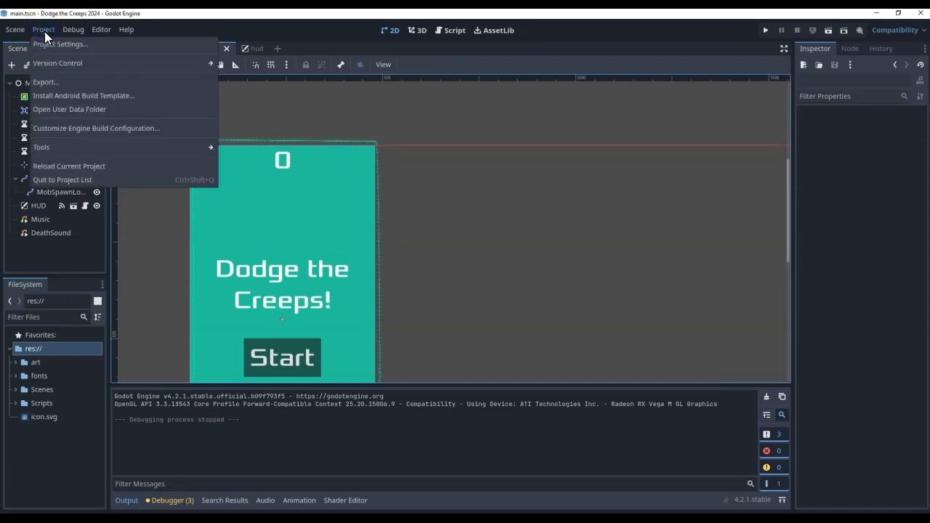
mouse_move(69, 179)
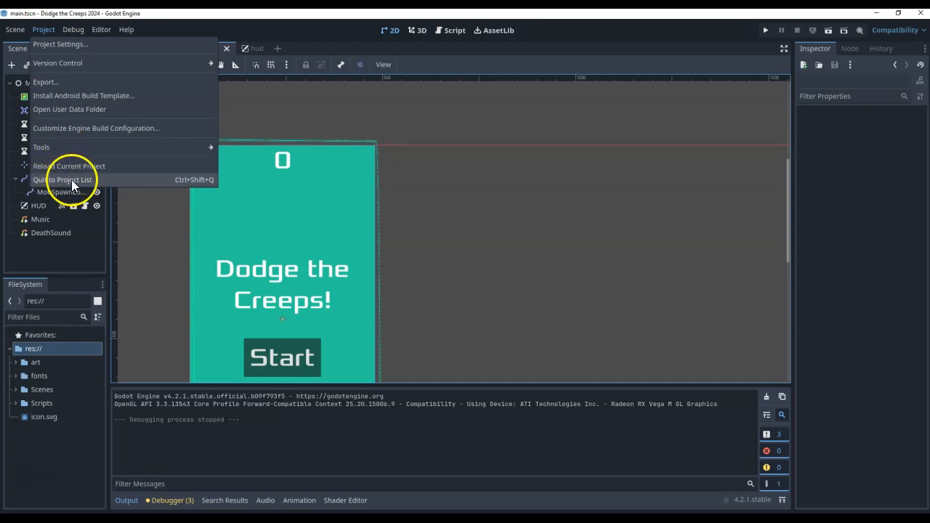
click(62, 179)
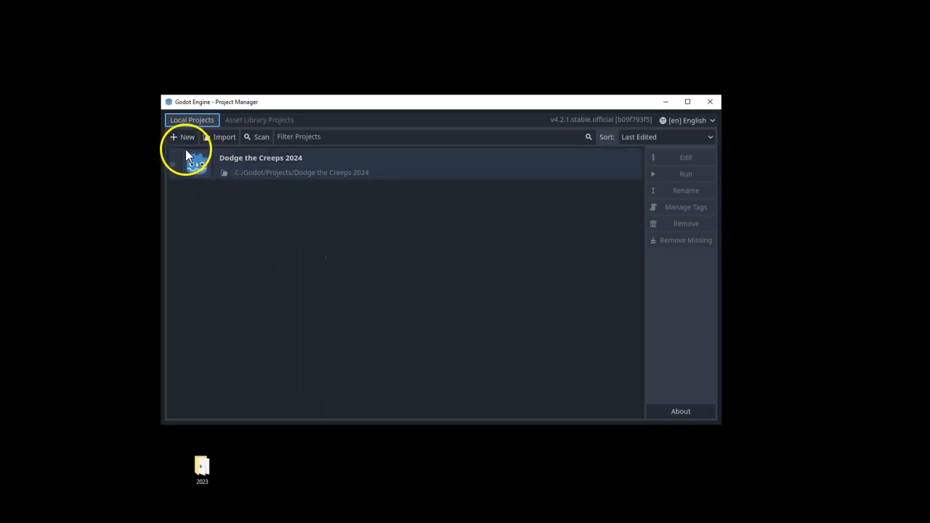
mouse_move(187, 137)
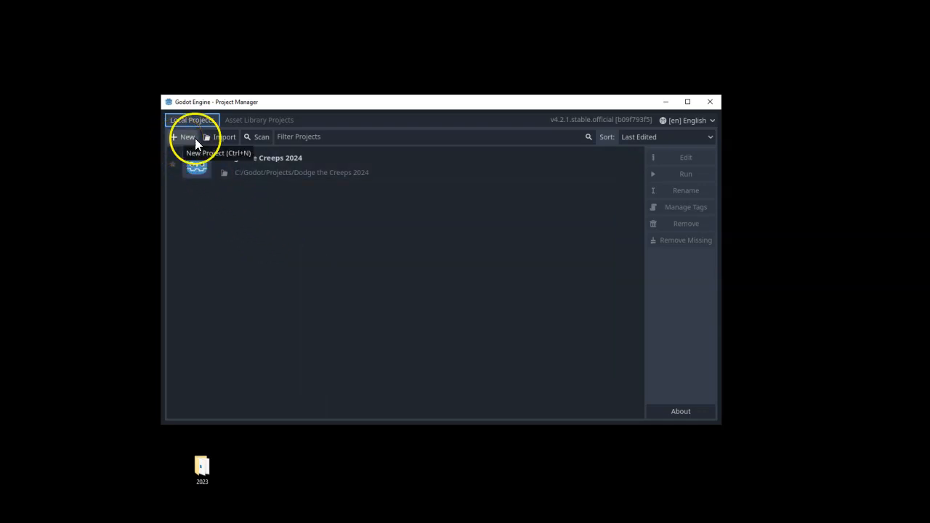
mouse_move(225, 137)
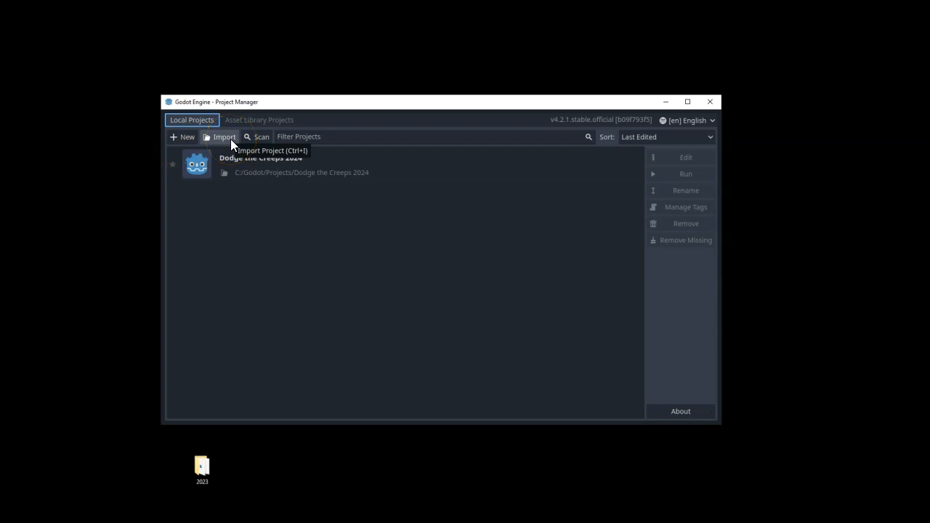
Start an import and select the Dodge the Creeps Copy folder as the project path.
click(218, 137)
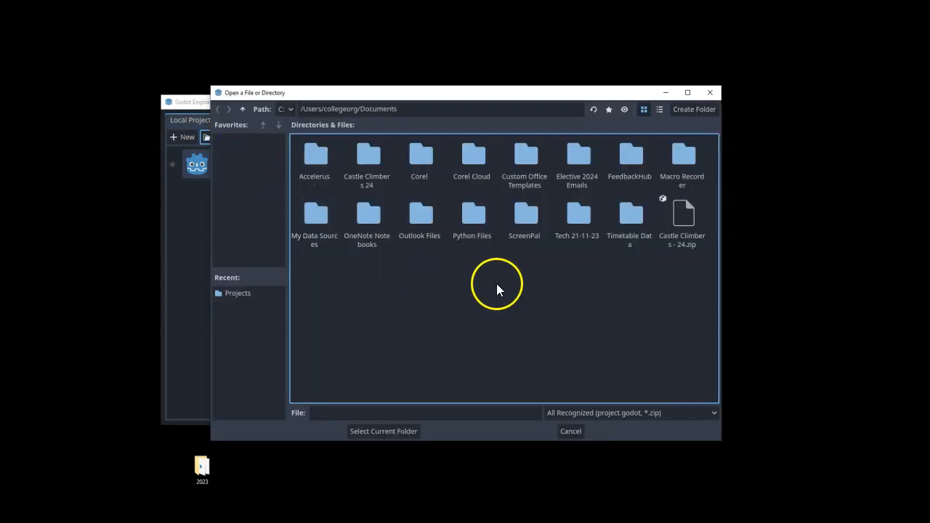
mouse_move(574, 295)
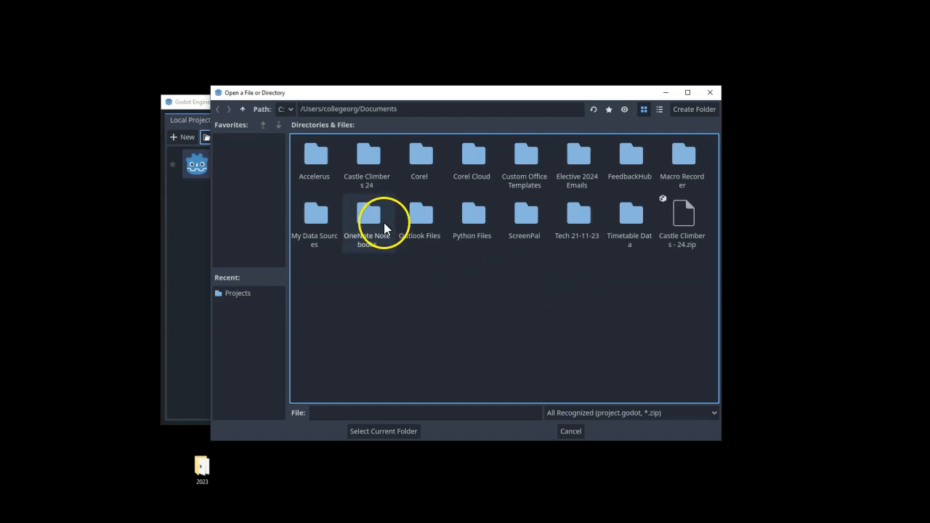
mouse_move(331, 180)
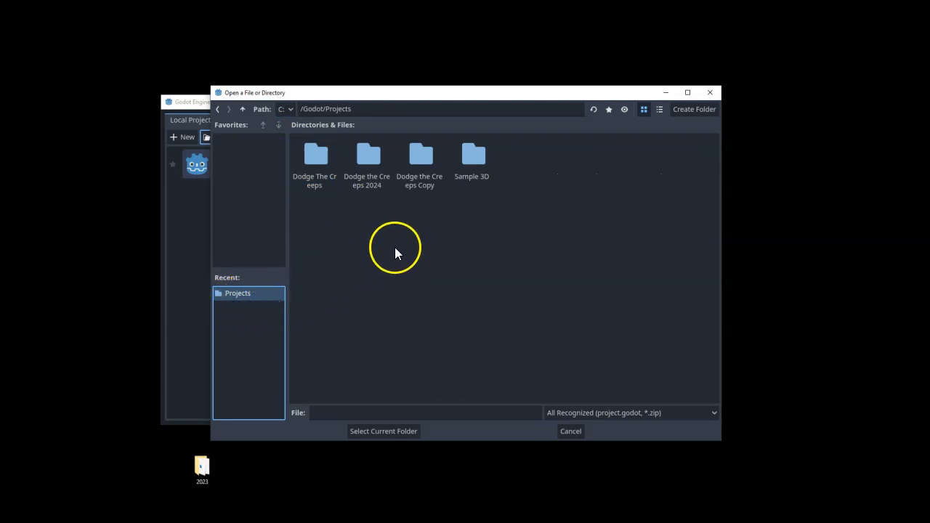
click(420, 160)
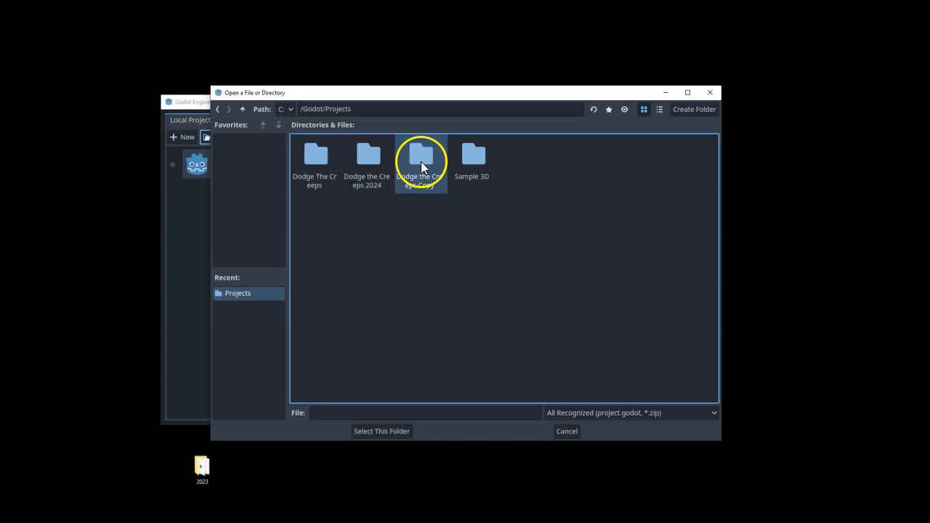
double_click(420, 155)
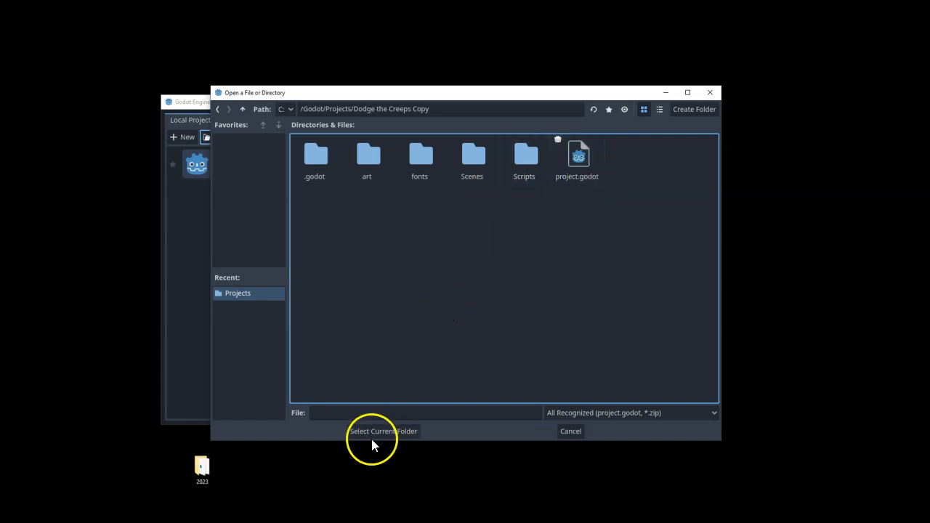
click(383, 431)
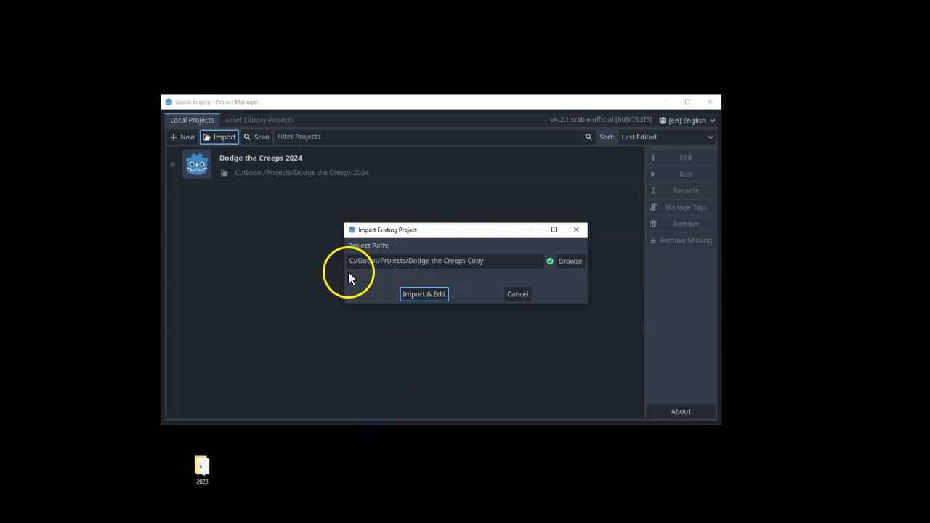
mouse_move(550, 269)
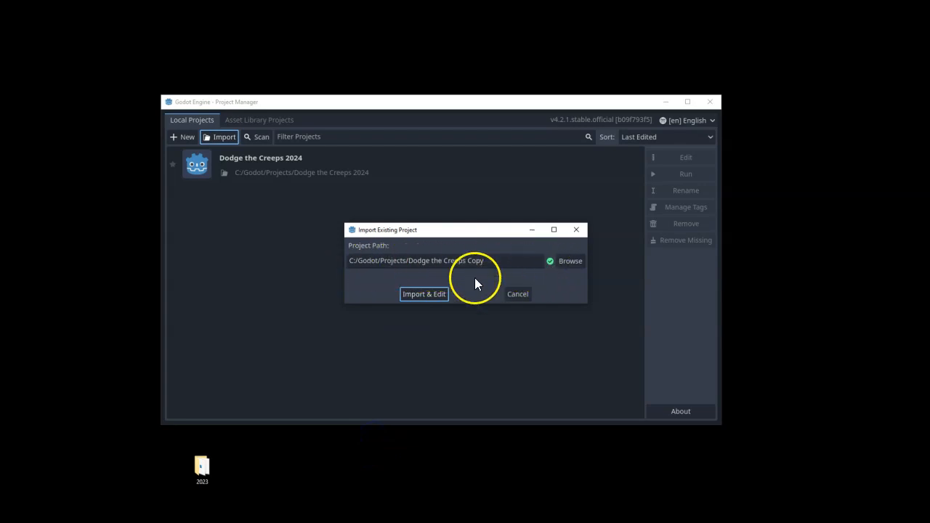
Import the Dodge the Creeps Copy project and open it in the editor.
click(424, 295)
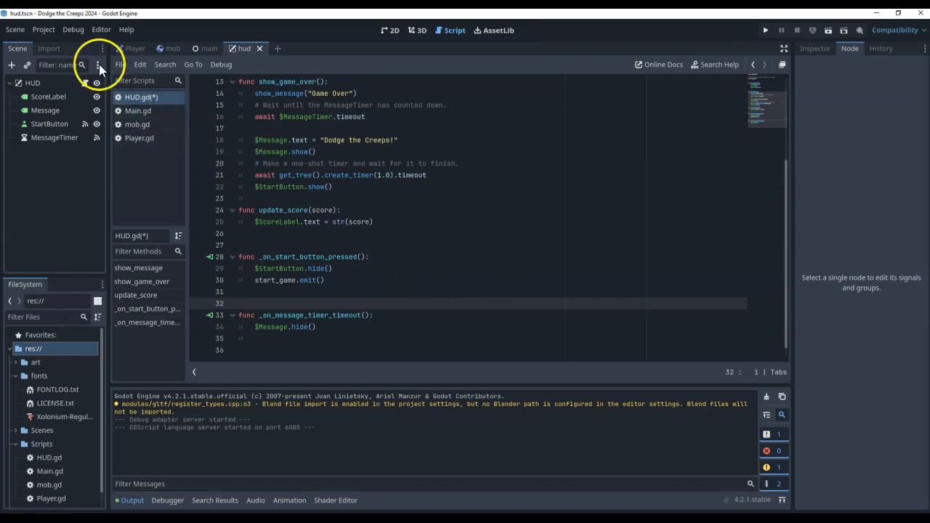
Quit to the Project List, choosing Save & Quit for the HUD script changes.
click(43, 30)
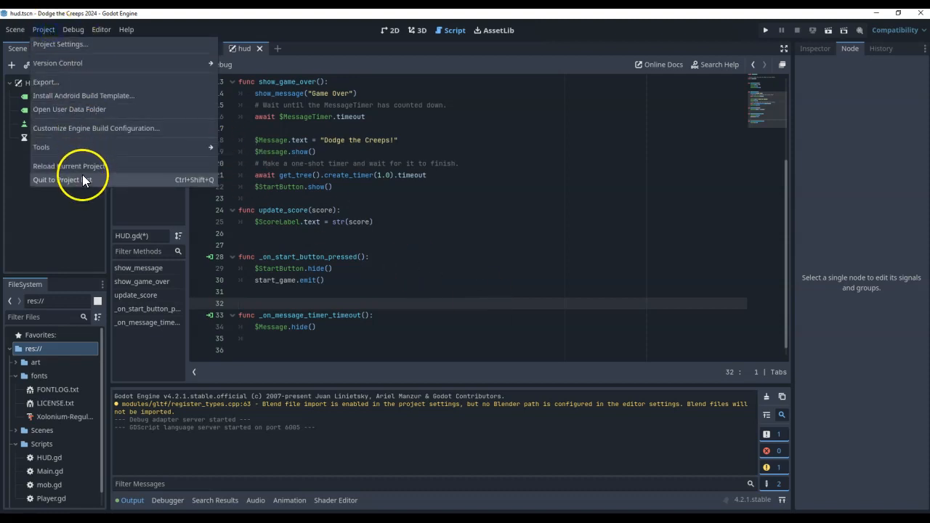
click(57, 180)
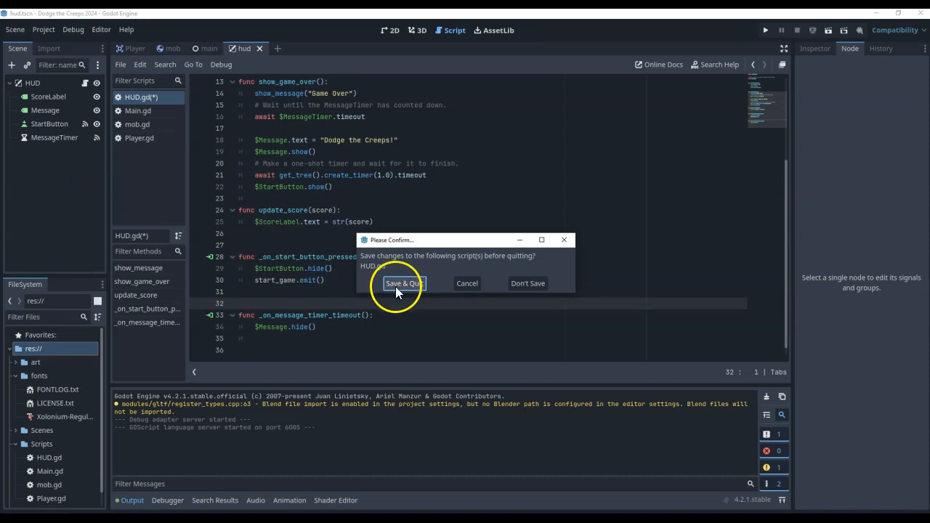
click(404, 284)
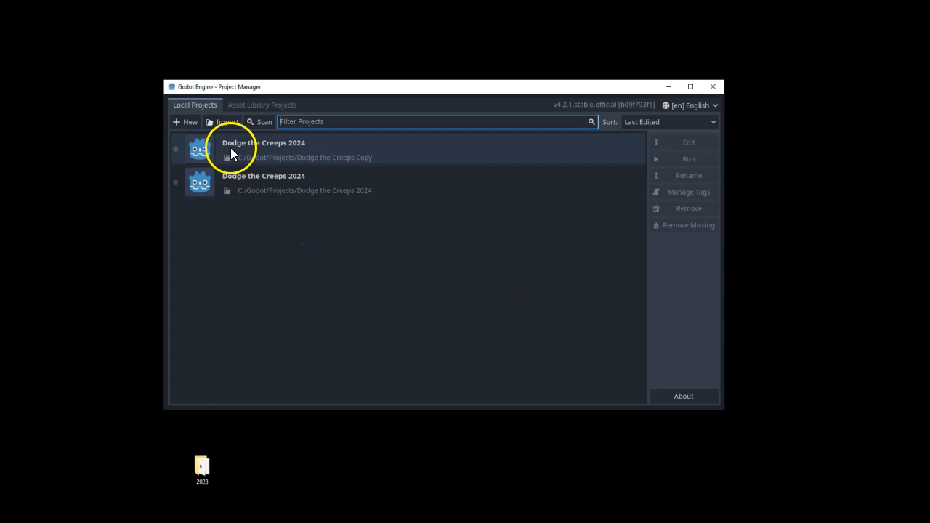
mouse_move(304, 151)
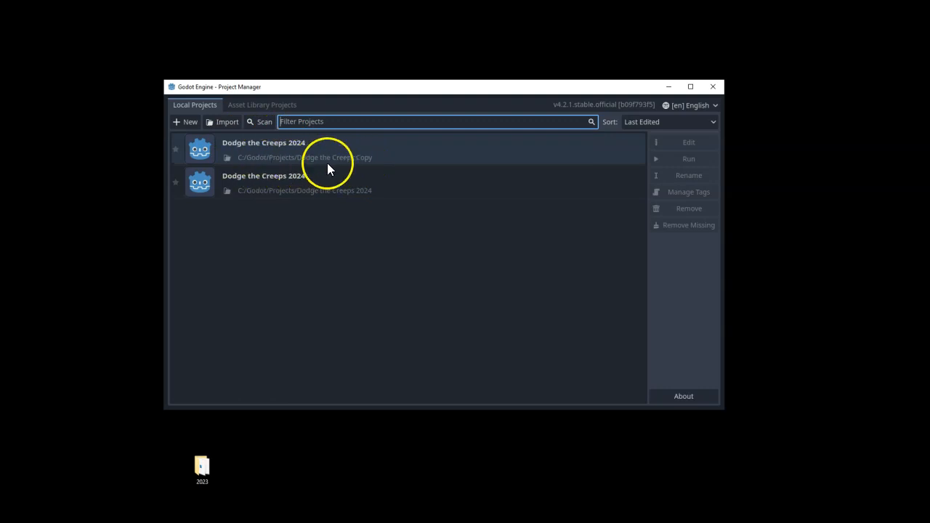
click(368, 183)
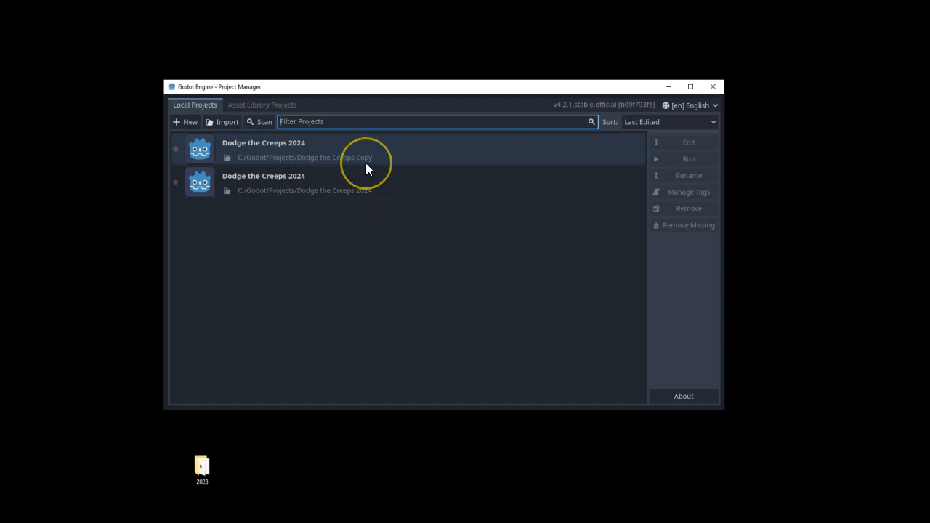
click(283, 149)
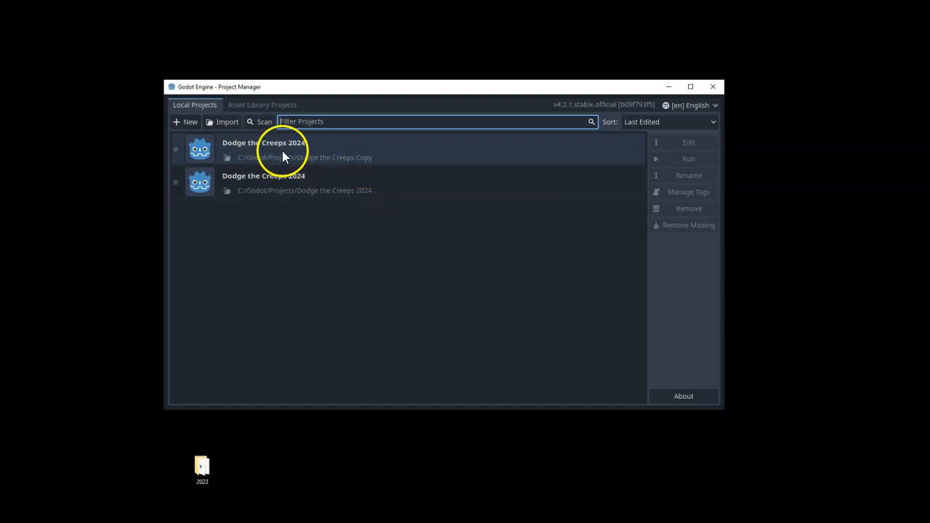